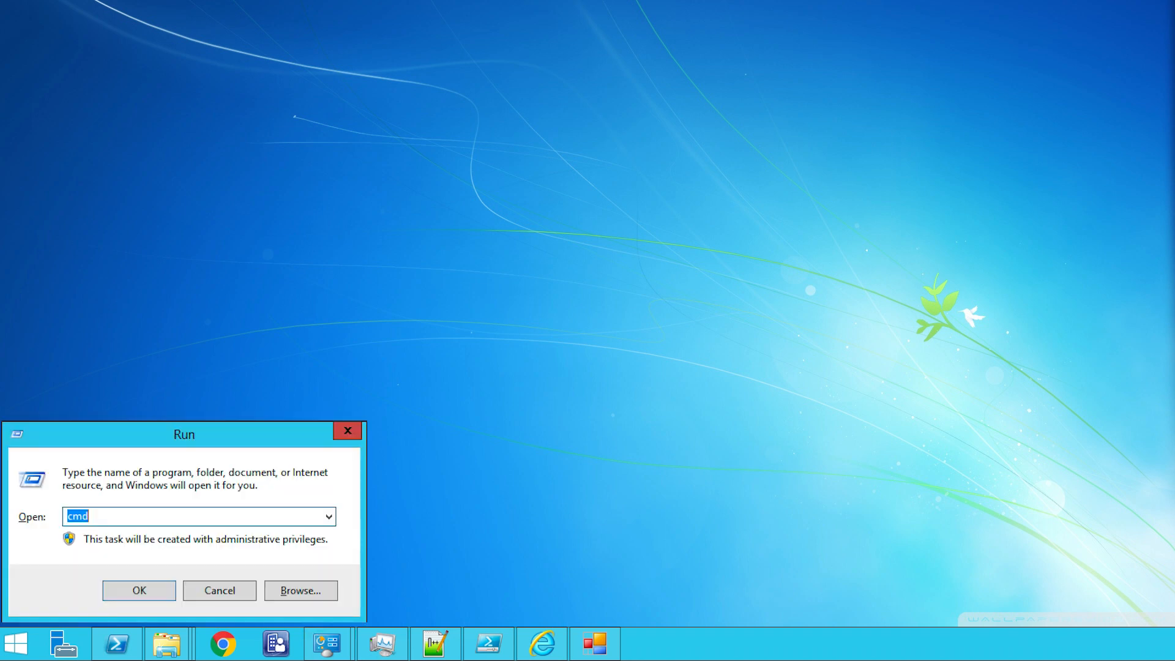
- Run gpmc.msc to launch the Group Policy Management console
text(gpmc.ms)
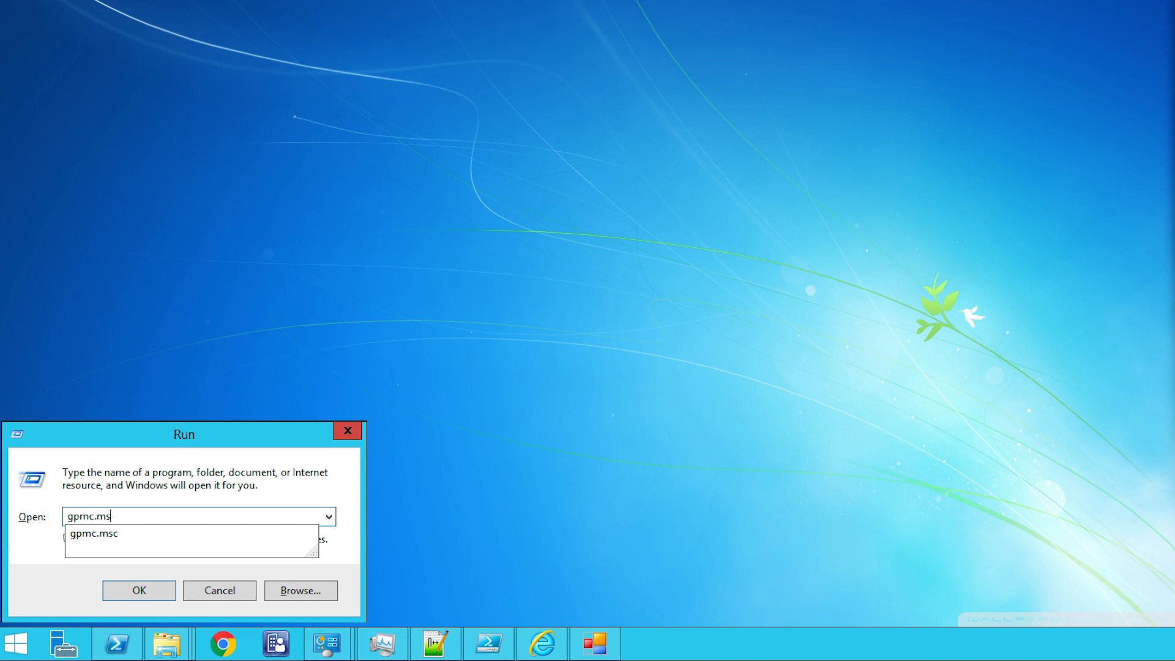
text(c)
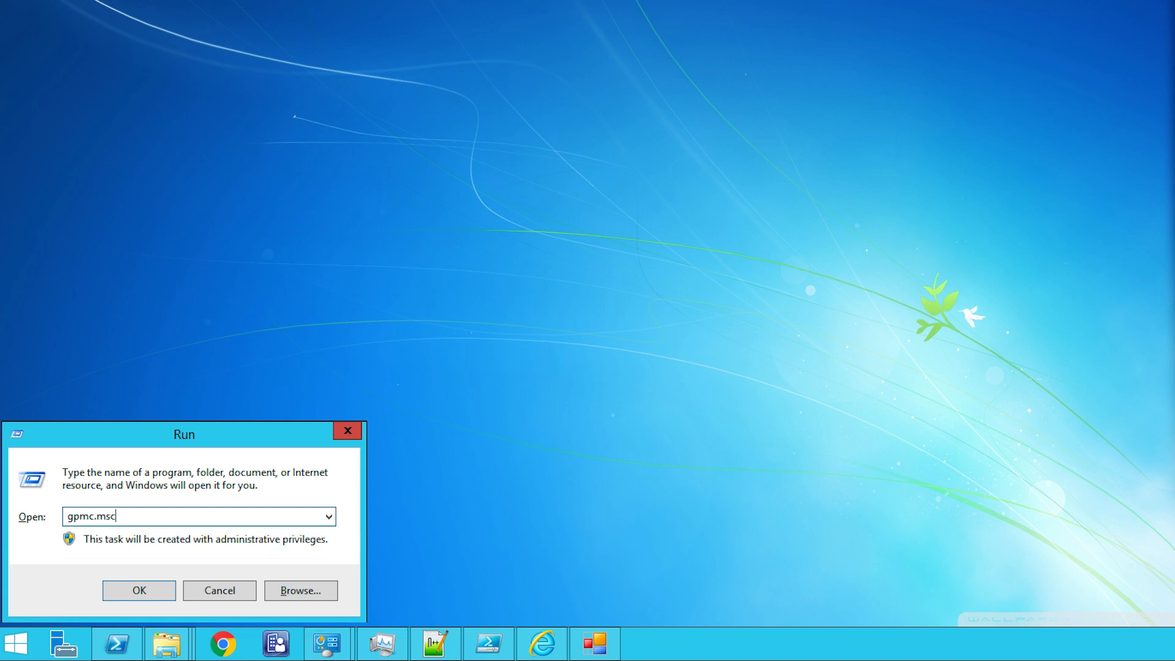
click(139, 595)
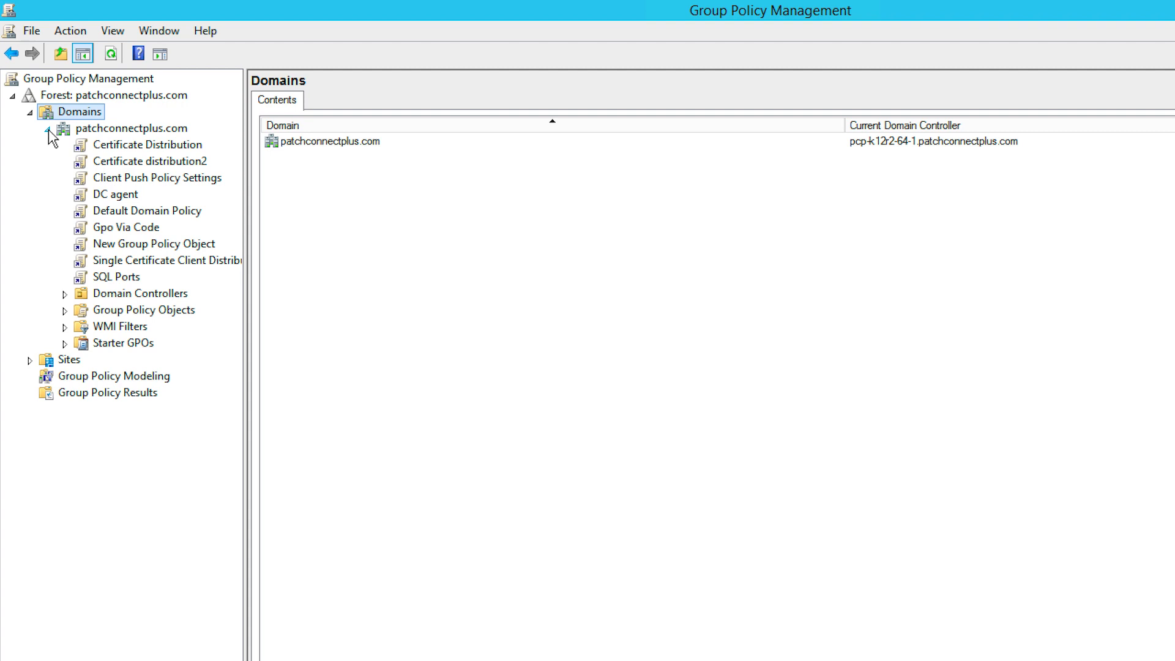
- Create and link the GPO 'Client certificate distribution' on the patchconnectplus.com domain
click(131, 128)
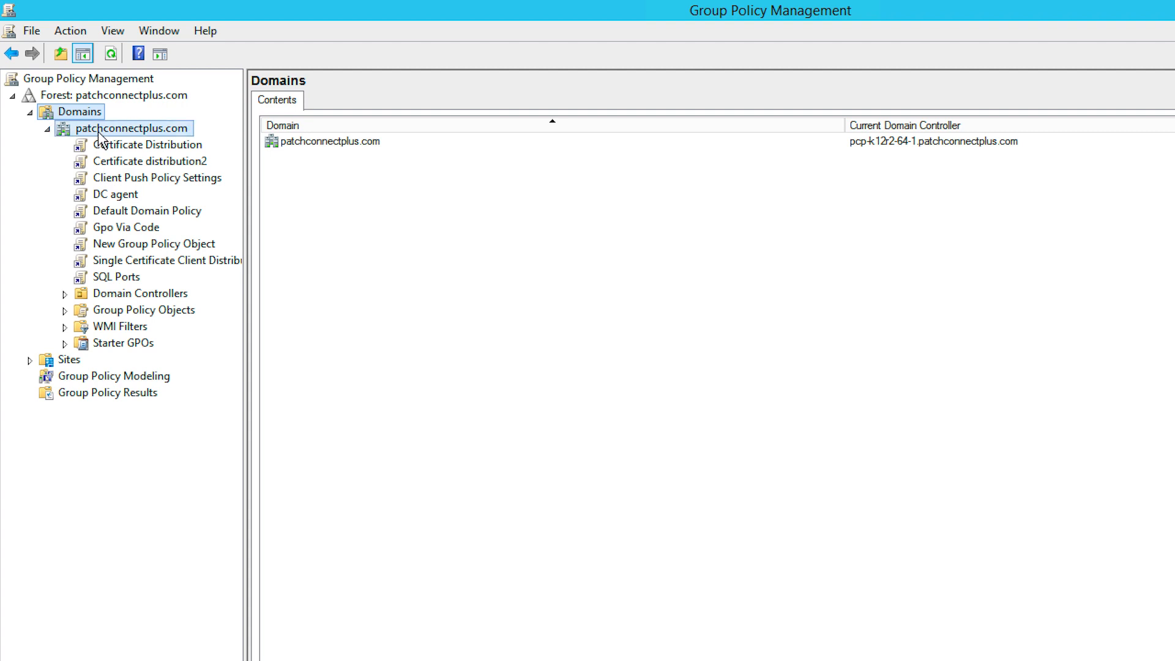
right_click(131, 128)
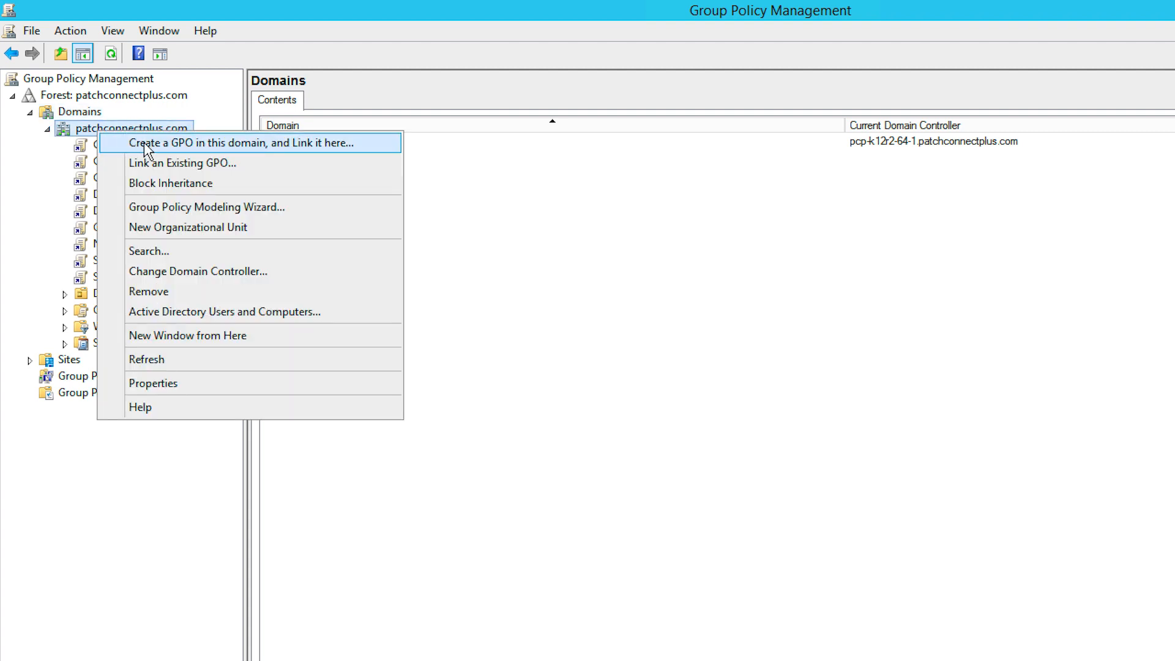
click(240, 142)
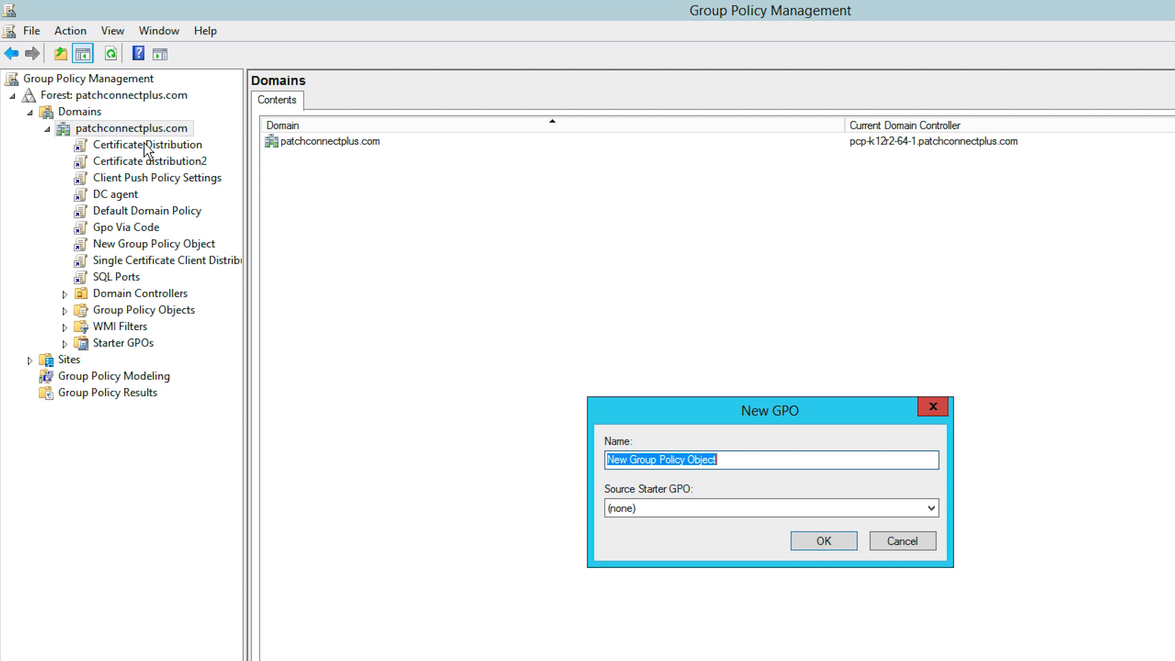
text(Client certificate distribution)
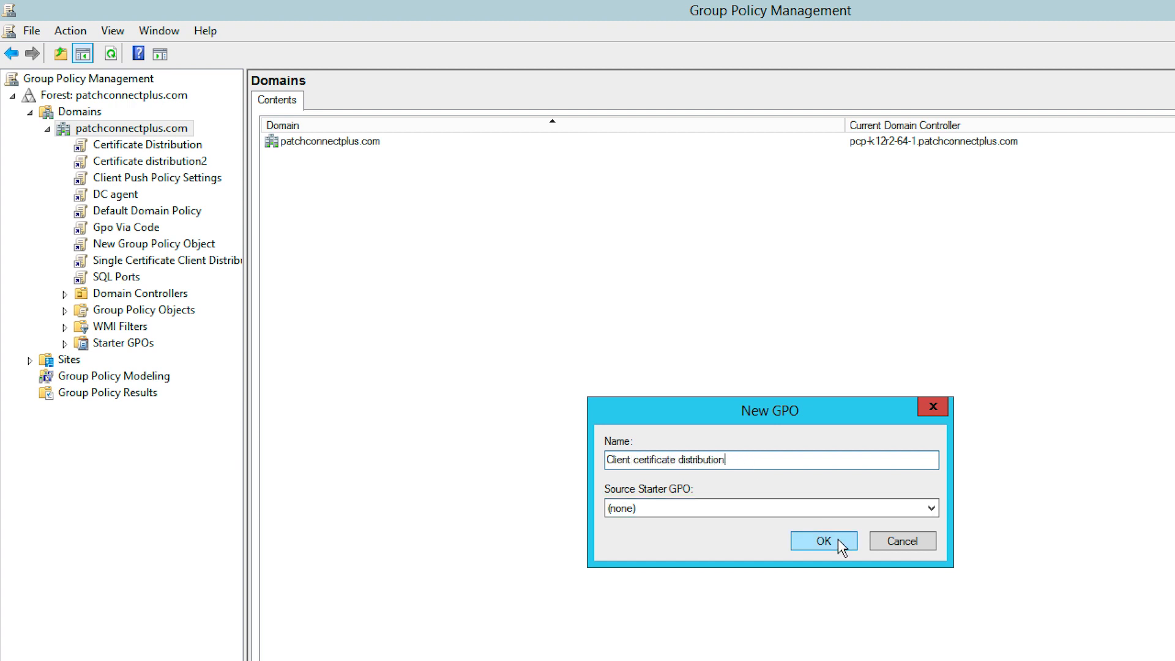
click(823, 541)
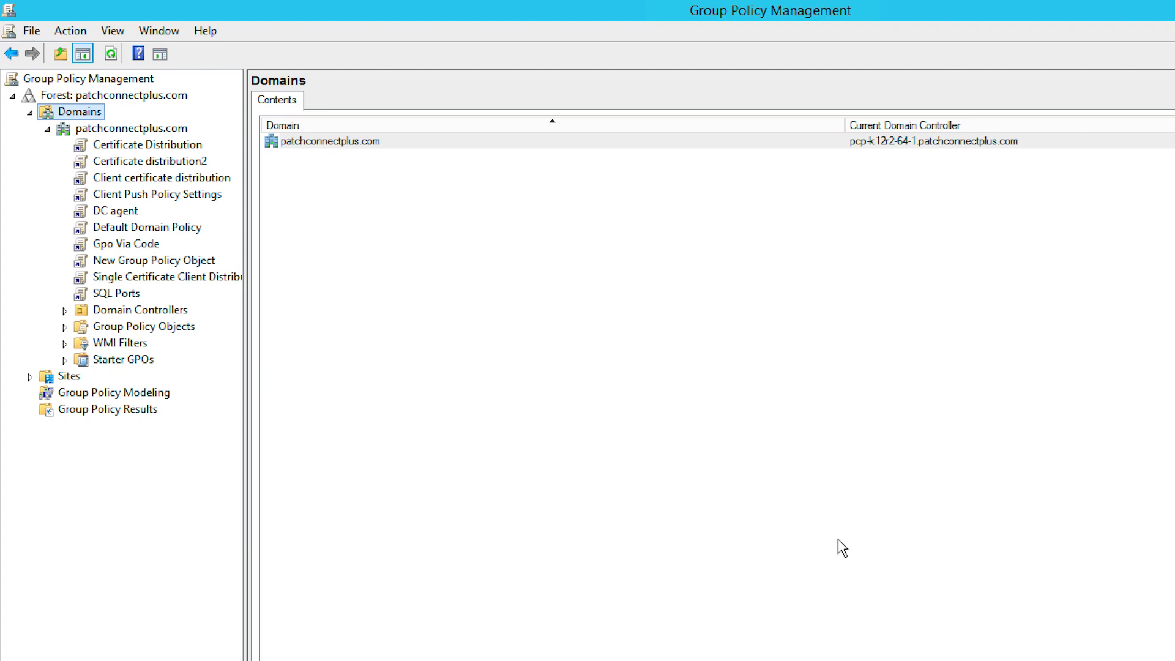
mouse_move(211, 202)
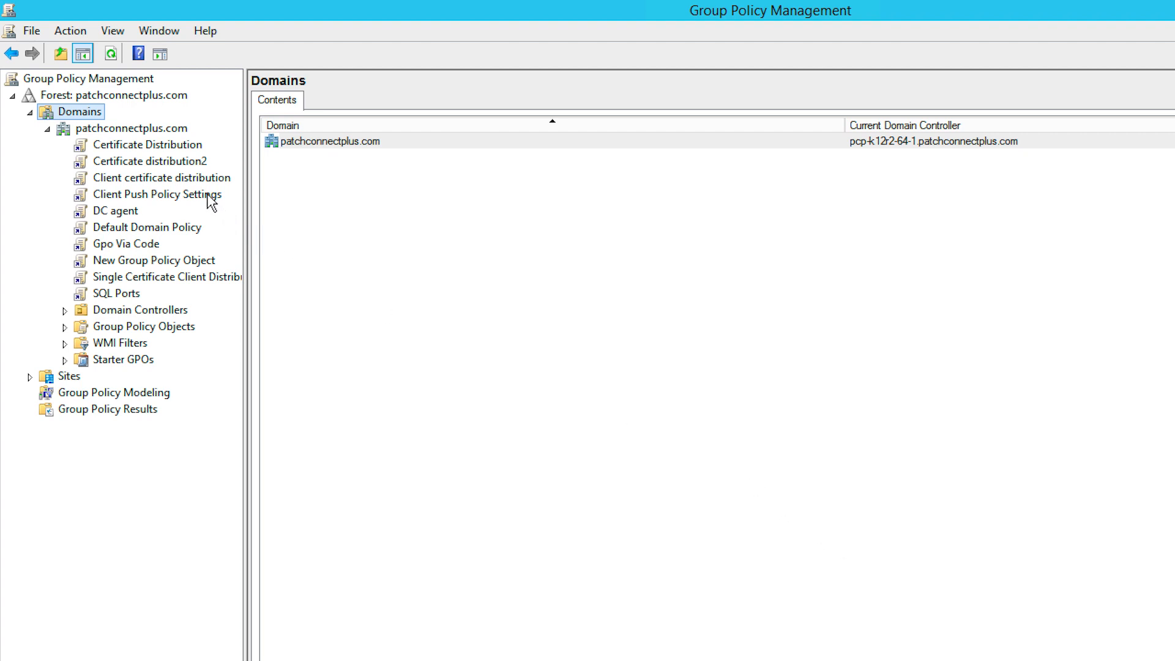
- Edit the GPO and select the Trusted Root Certification Authorities store under Public Key Policies
right_click(161, 177)
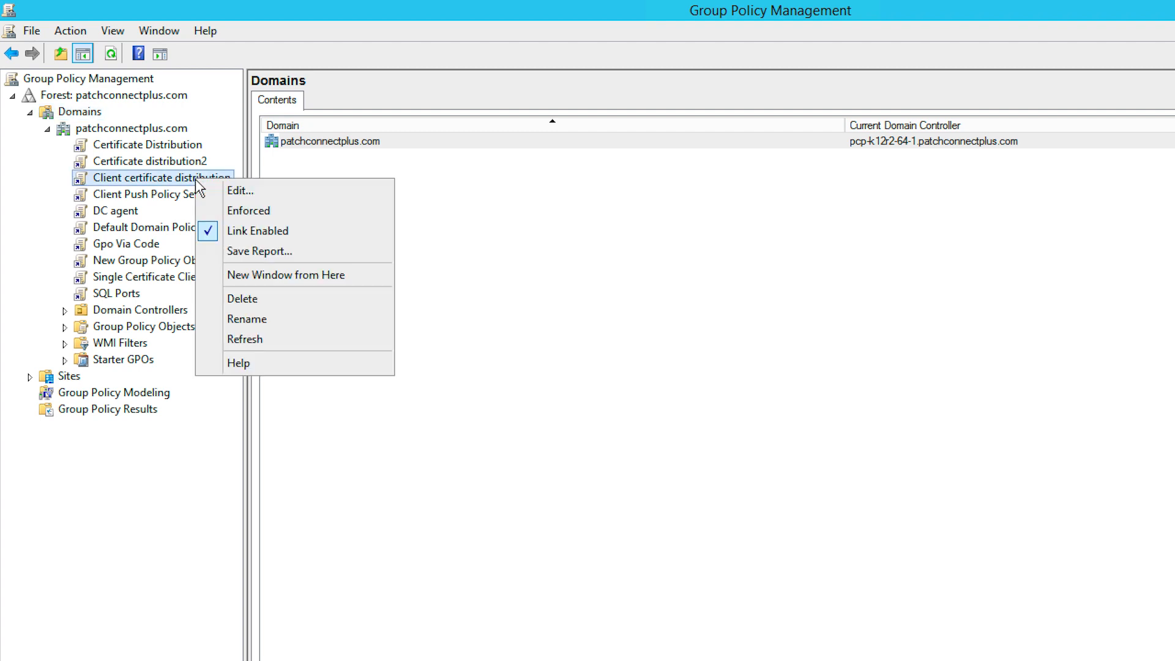
click(240, 190)
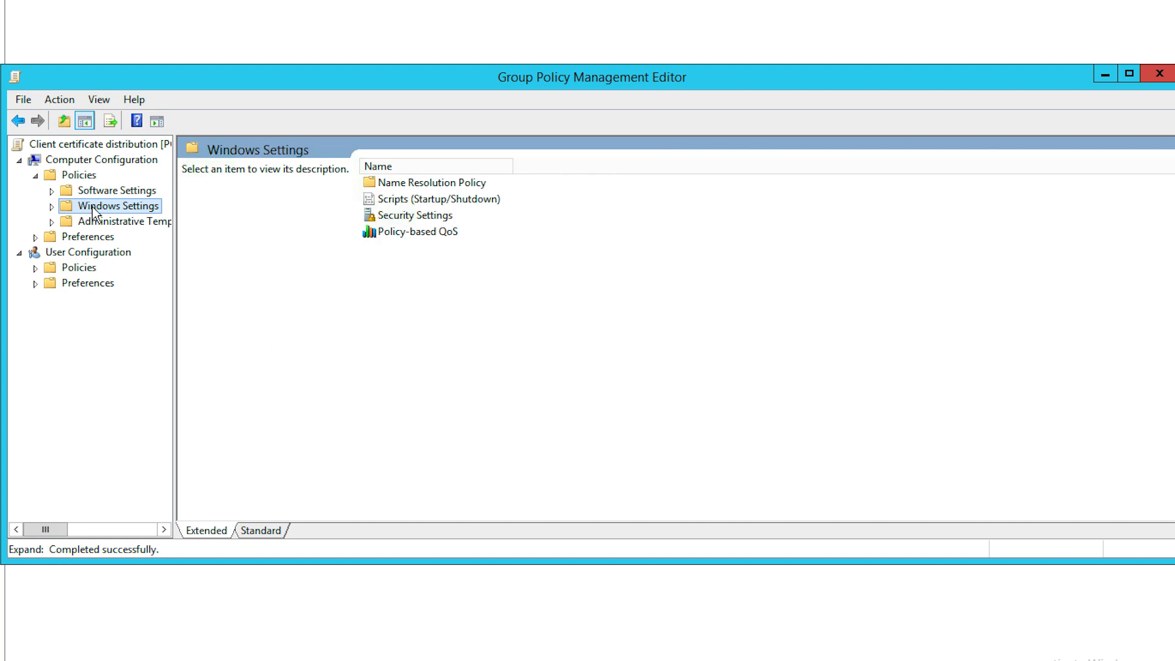
click(153, 344)
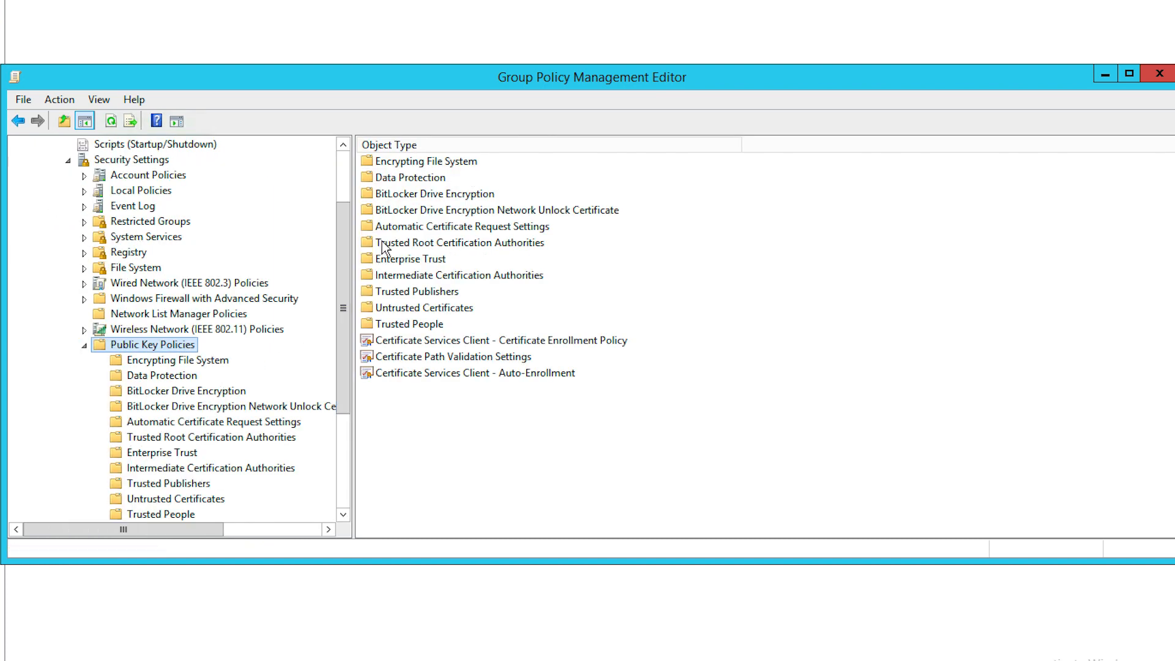
click(461, 243)
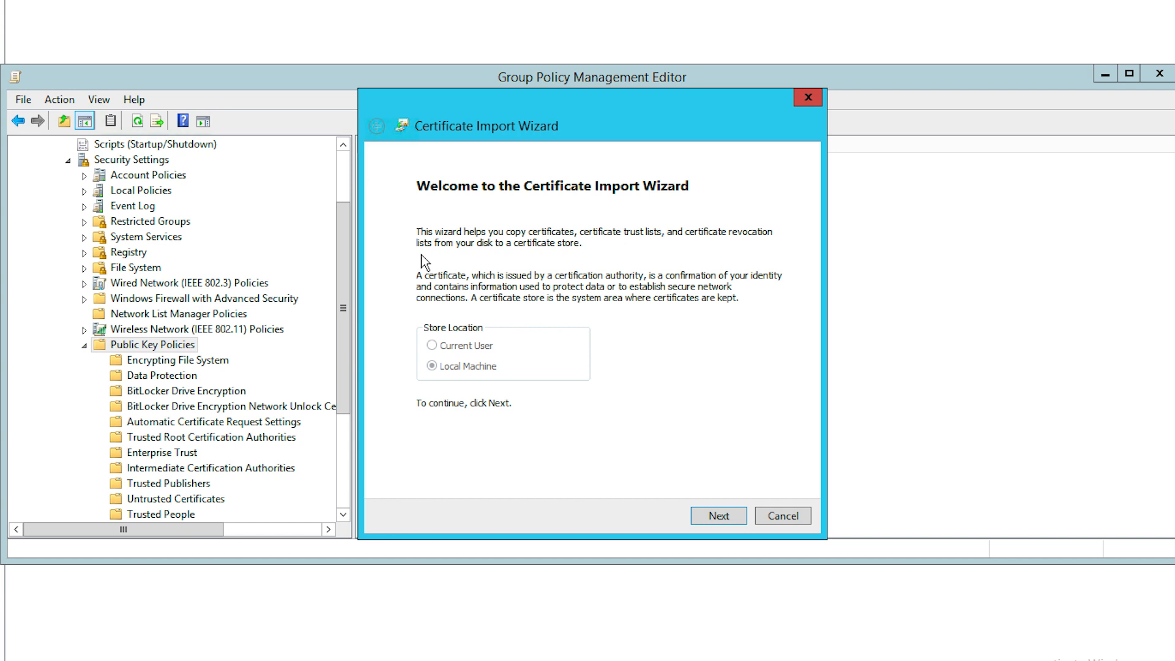
mouse_move(501, 311)
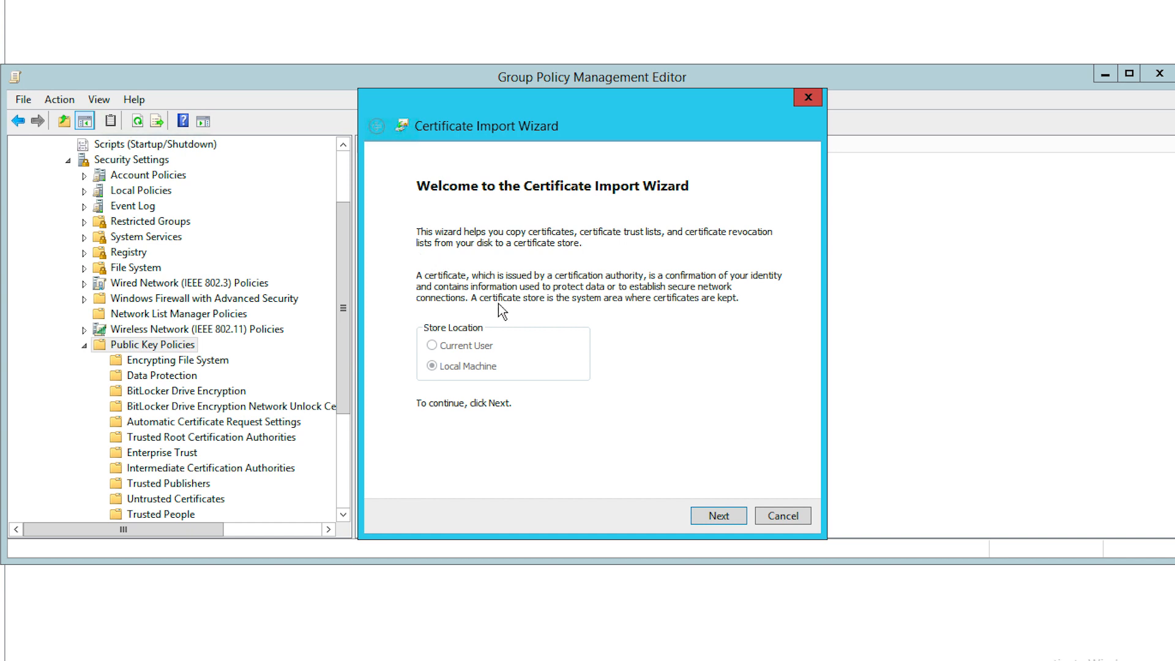
- Start the Certificate Import Wizard and choose signedCertificate.cer as the file
click(717, 516)
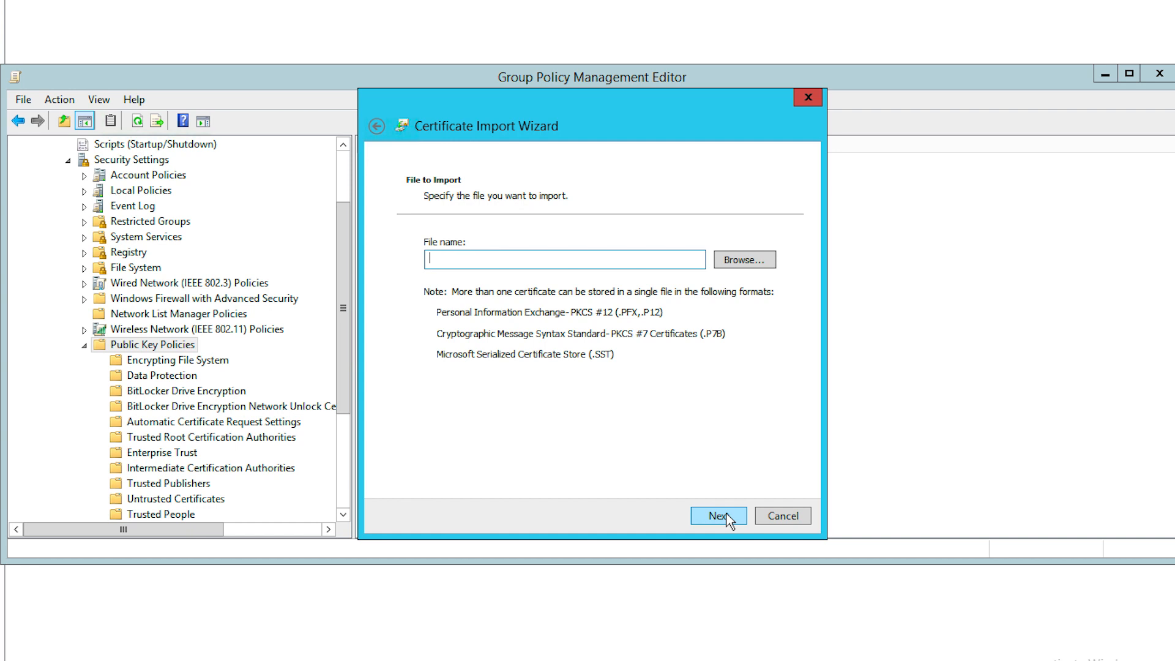
click(742, 260)
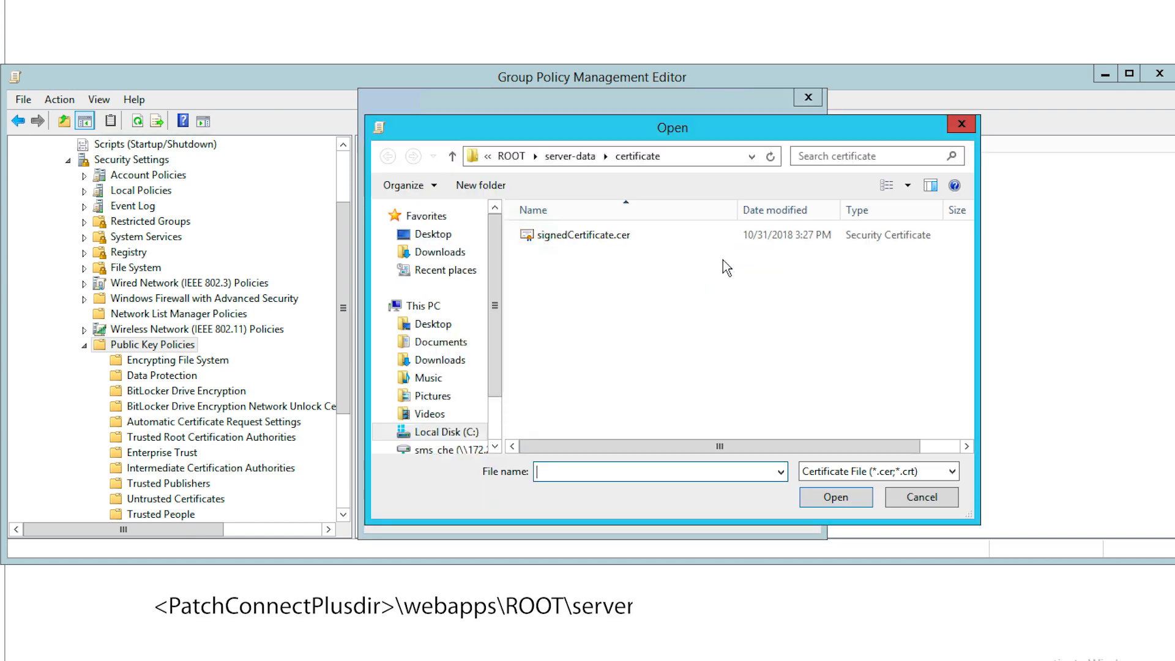
click(584, 234)
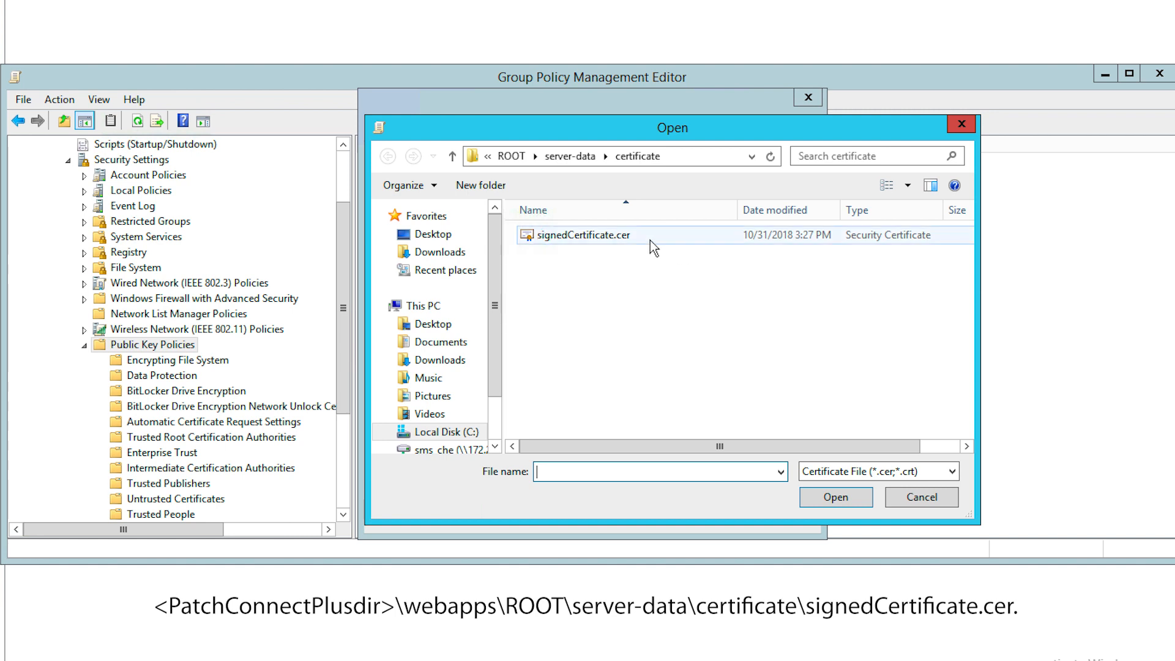
click(584, 234)
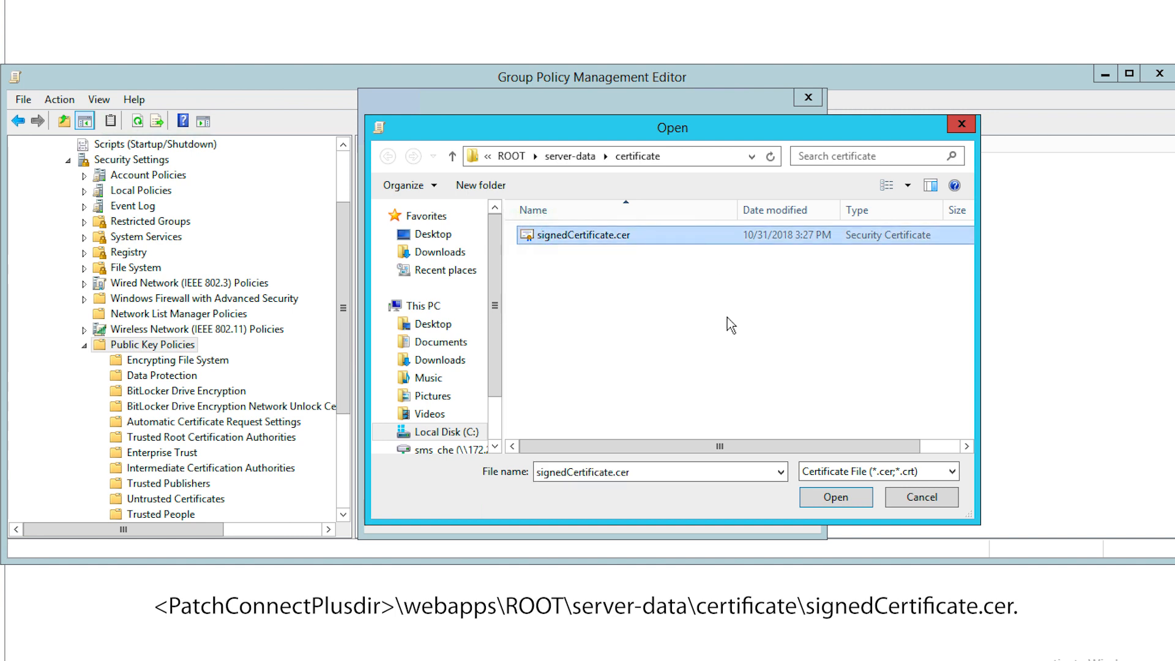
click(835, 497)
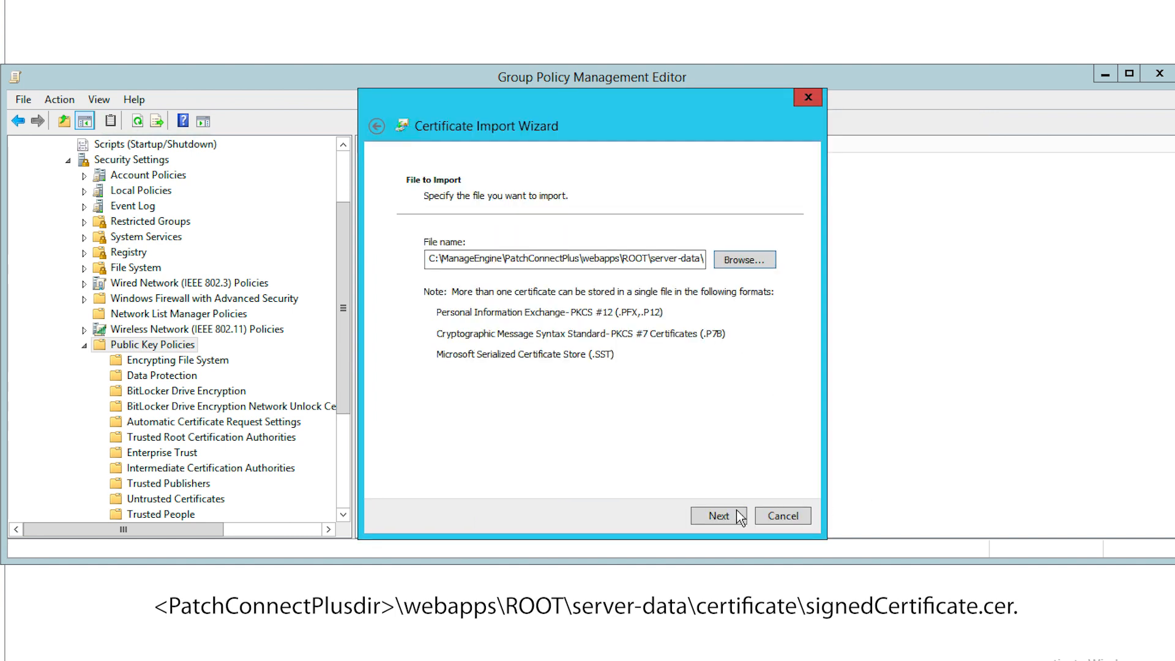
- Finish importing into the Trusted Root Certification Authorities store
click(717, 515)
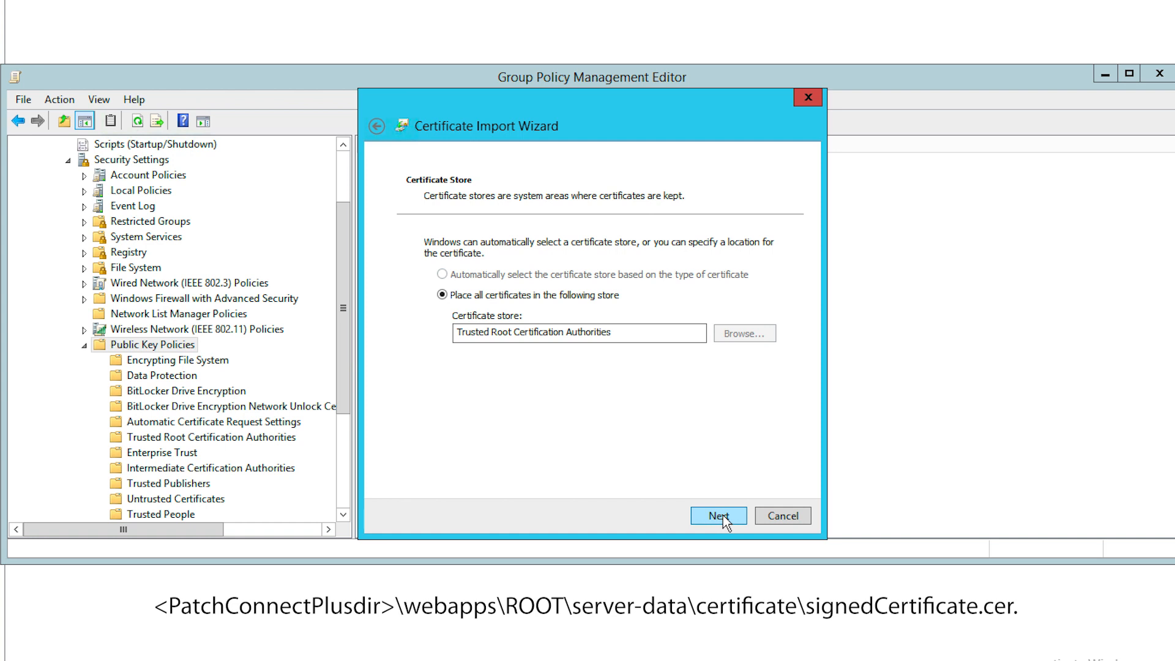
click(717, 515)
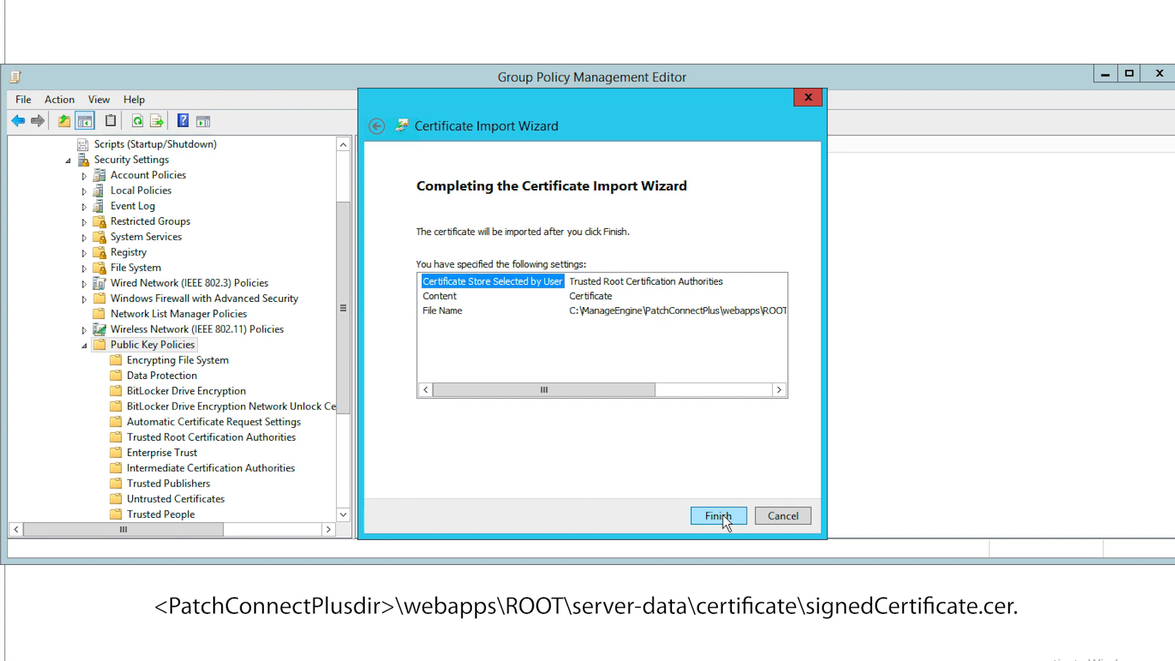
click(718, 515)
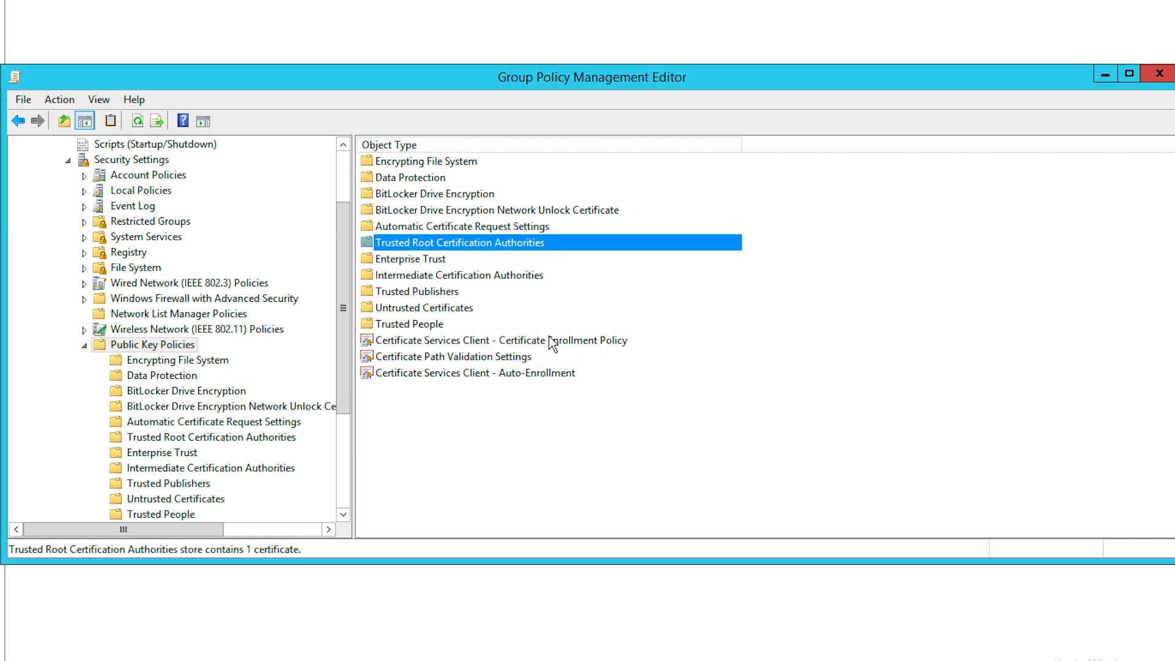
- Open the 'Allow signed updates from an intranet Microsoft update service location' Windows Update policy
click(426, 290)
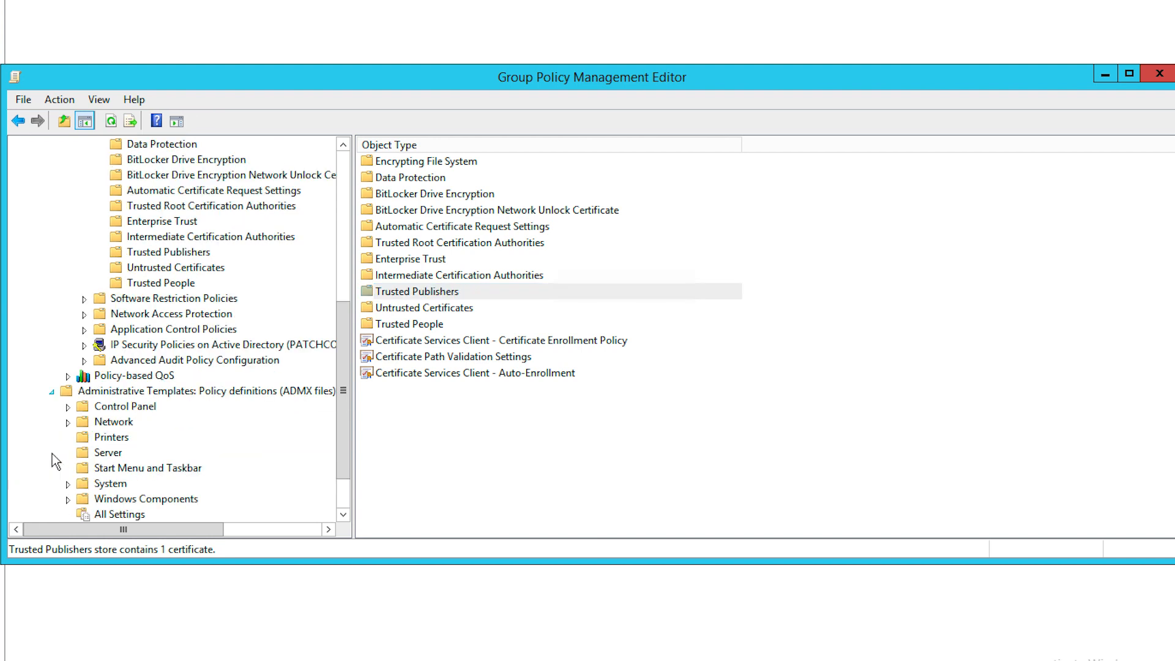
scroll(down, 3)
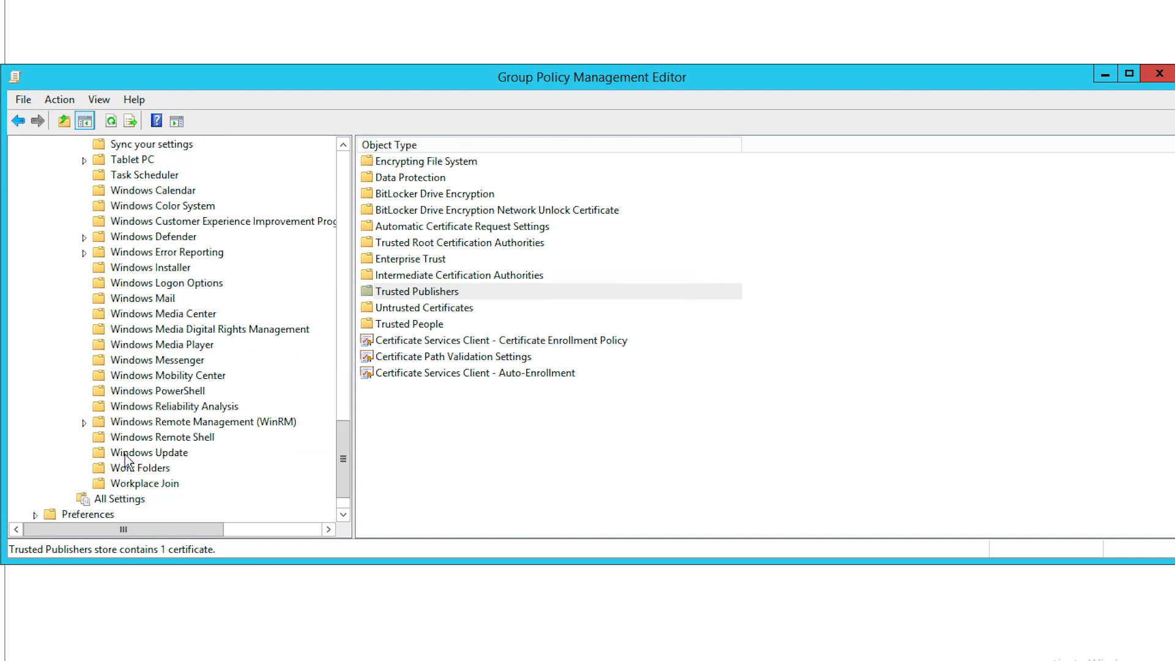
click(148, 452)
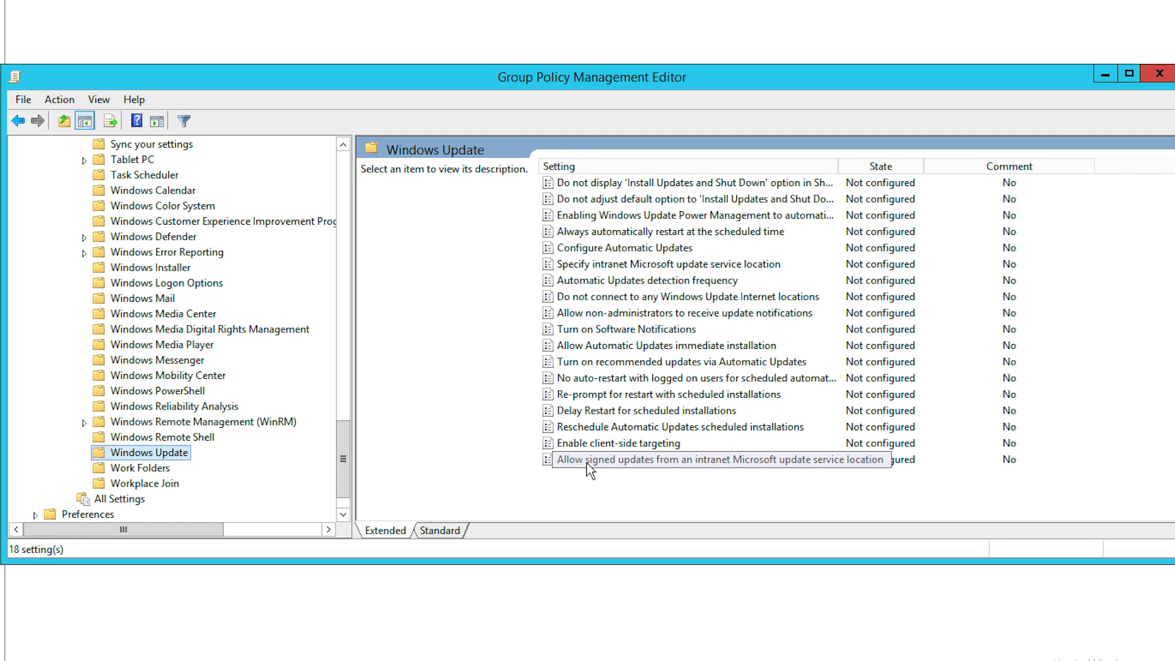
double_click(718, 460)
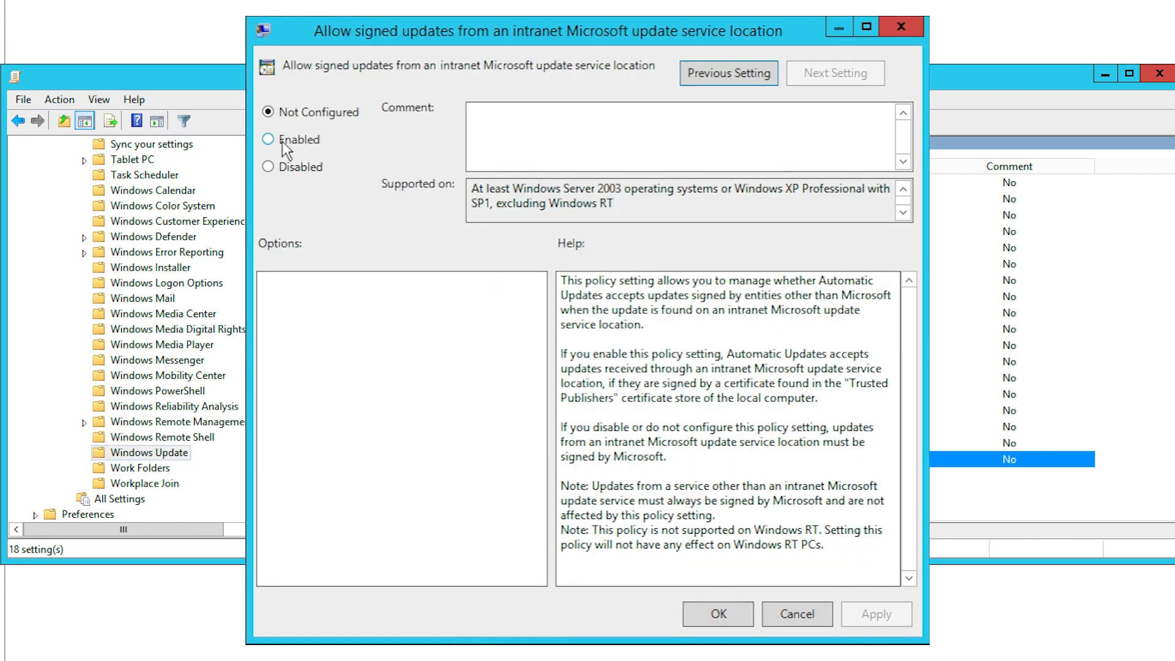
- Set the intranet signed updates policy to Enabled and save it
click(268, 139)
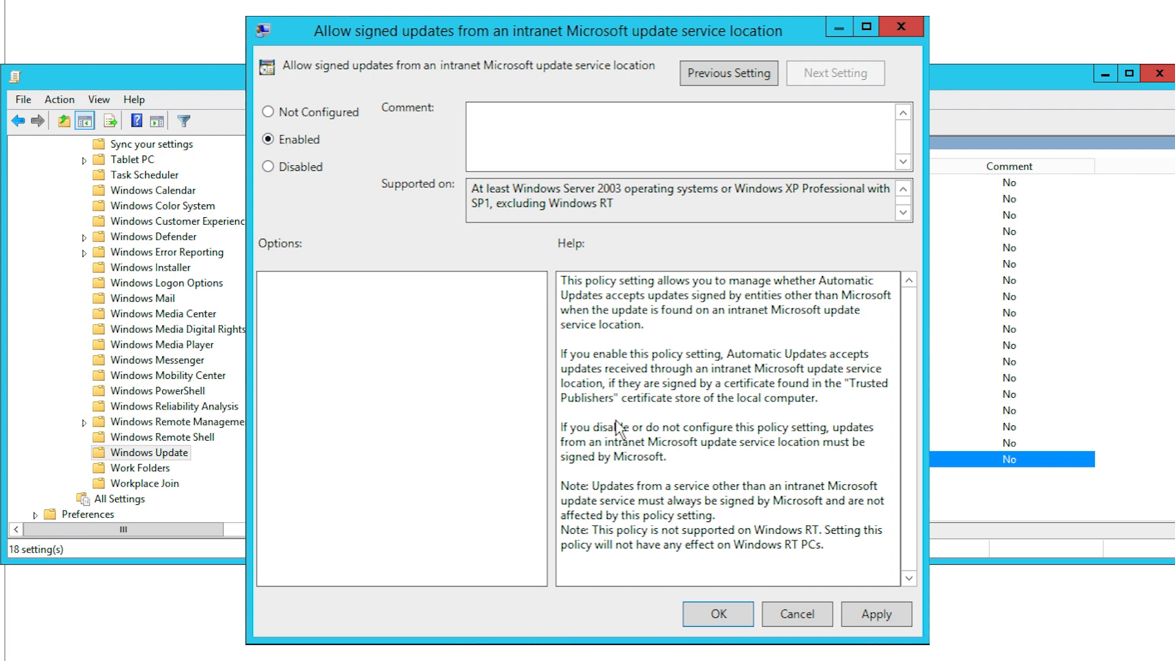
mouse_move(823, 602)
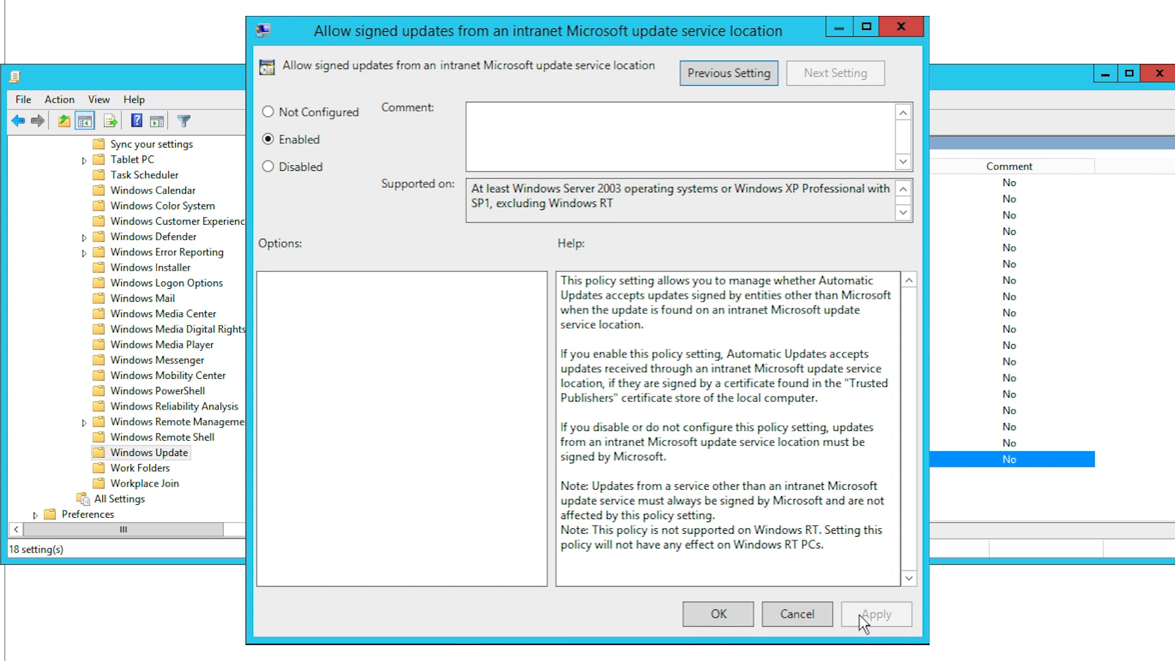
click(716, 614)
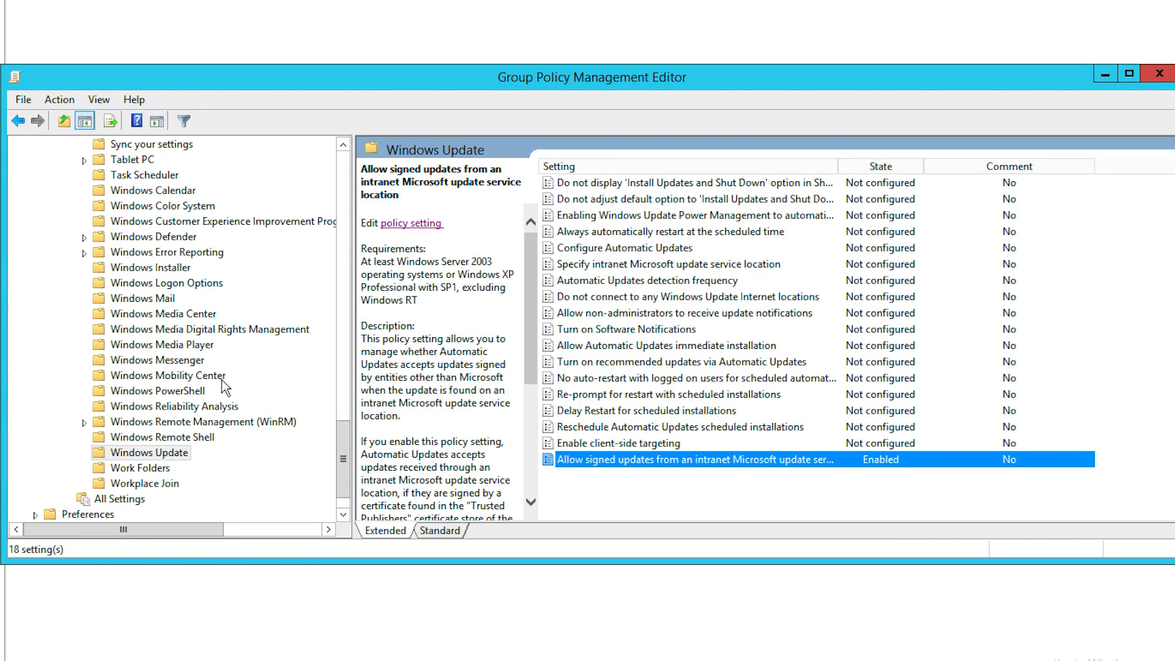